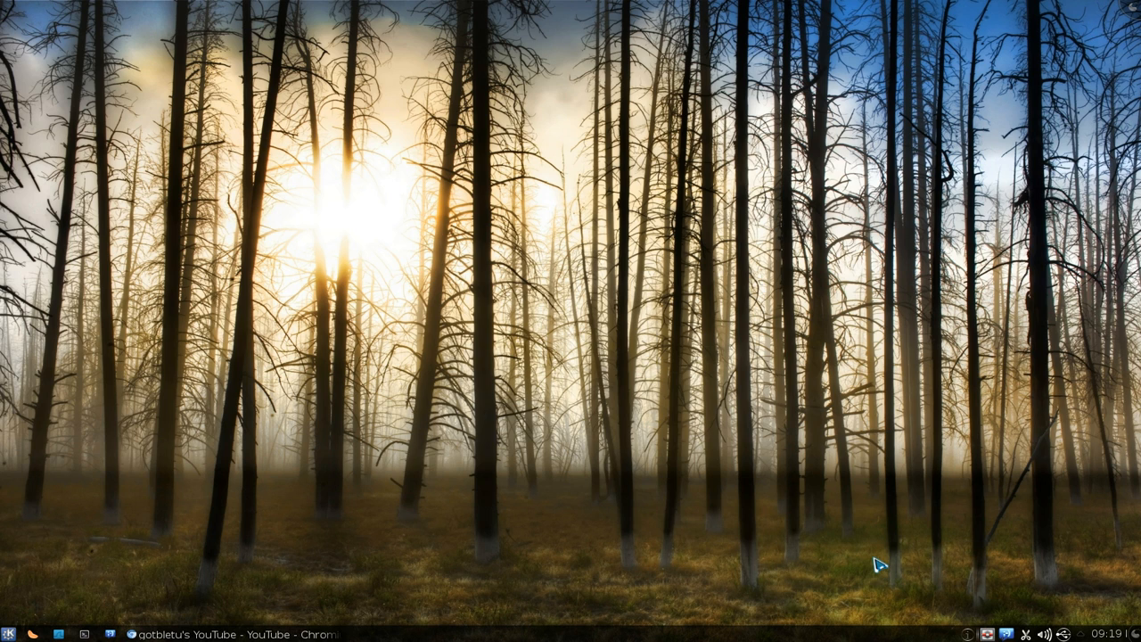
mouse_move(461, 610)
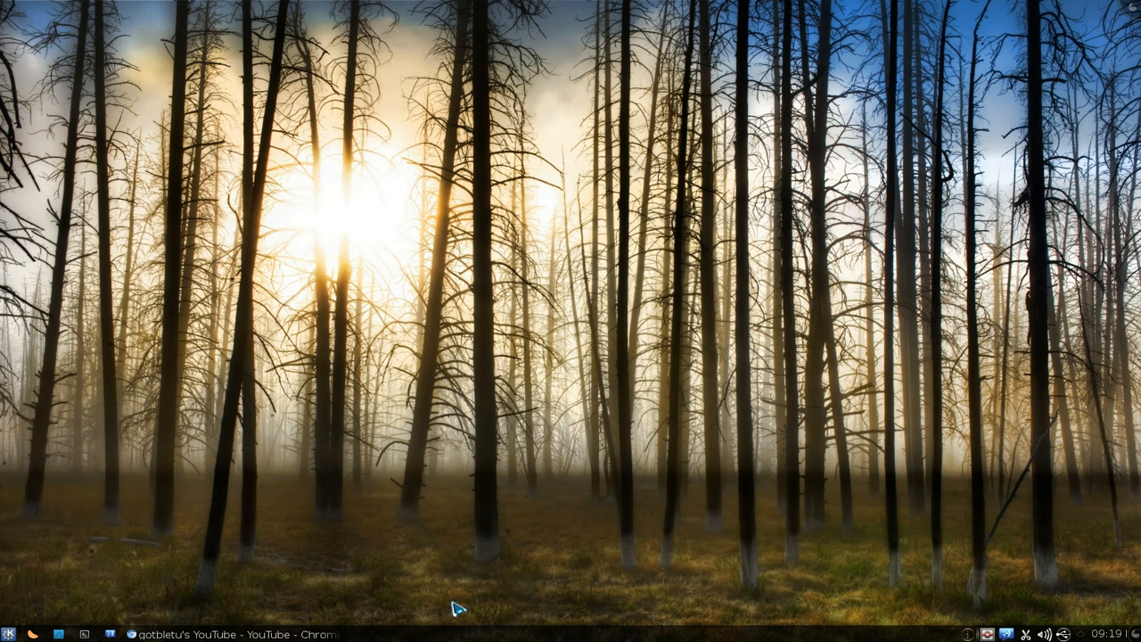
mouse_move(422, 537)
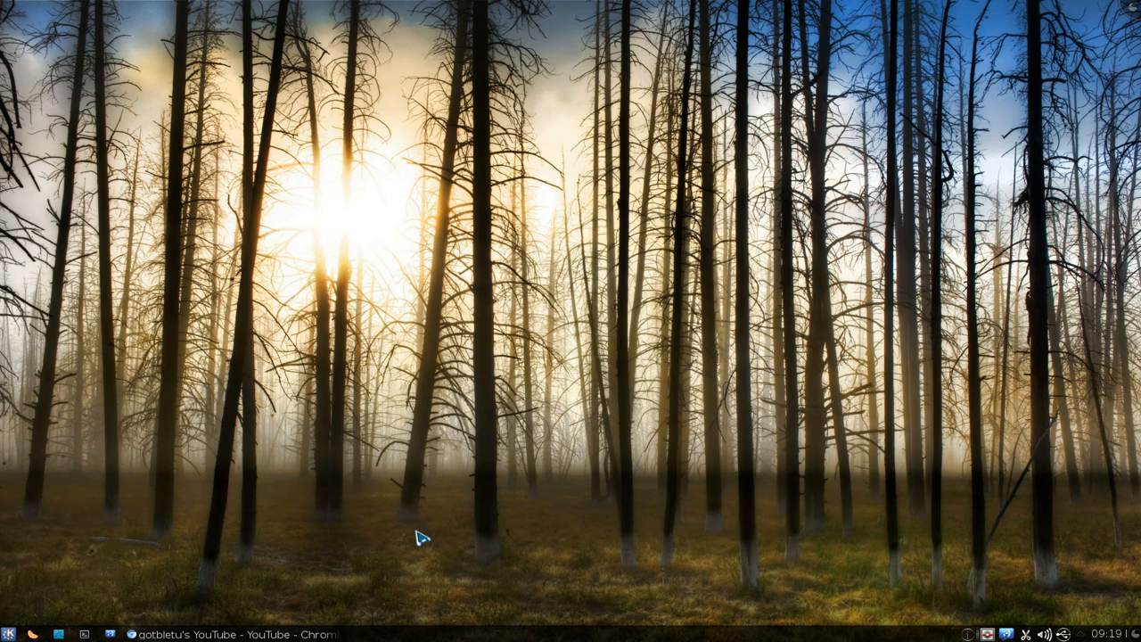
mouse_move(205, 635)
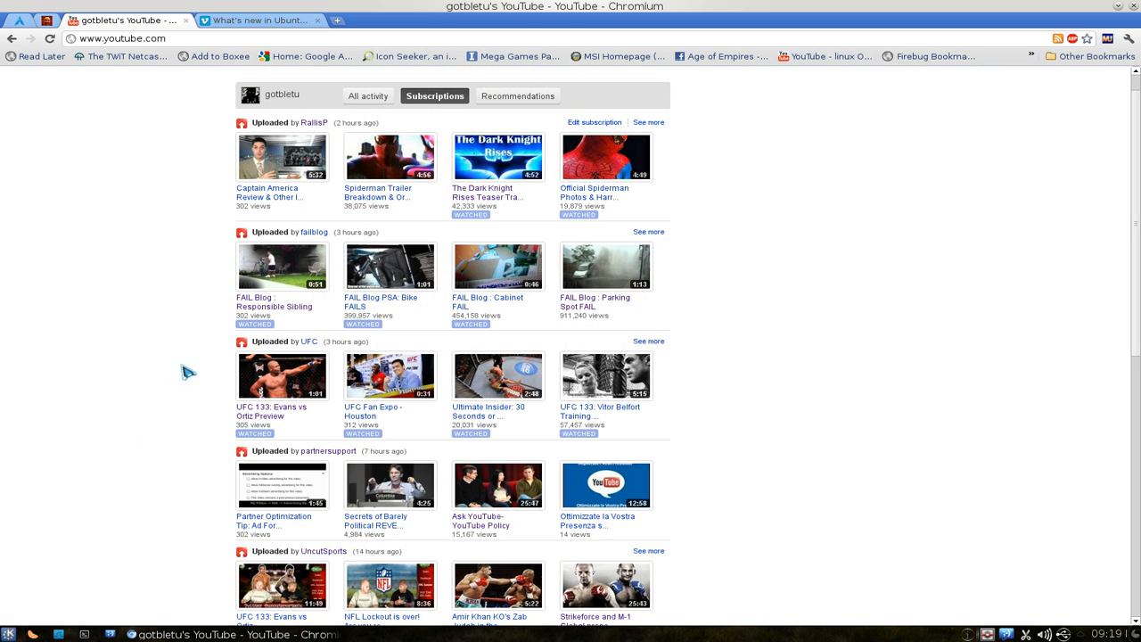
mouse_move(267, 316)
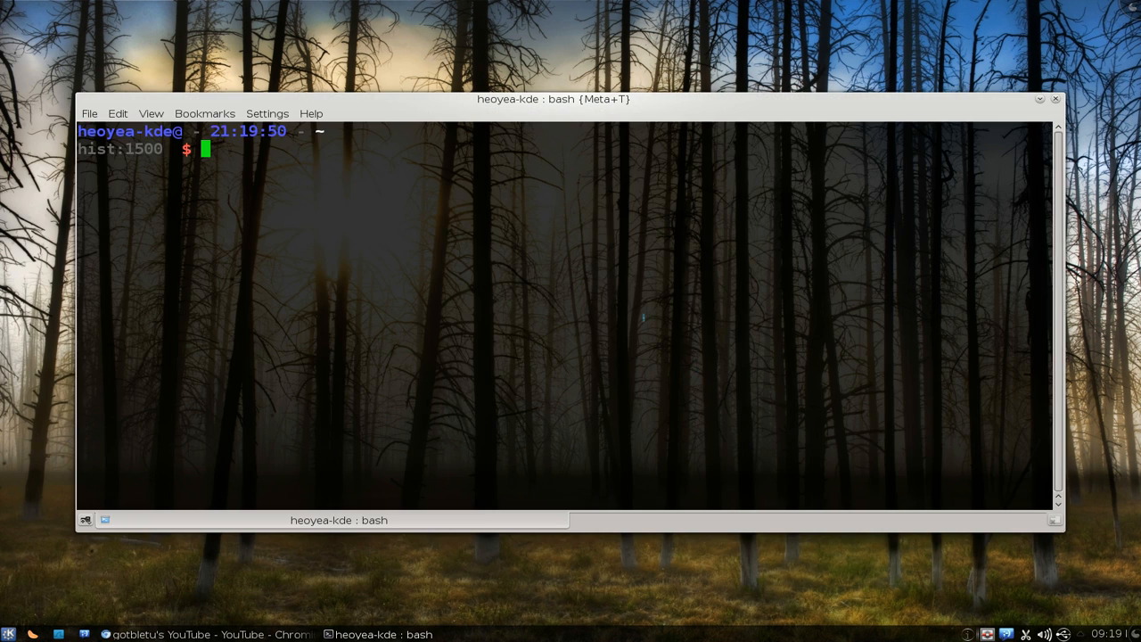
Download the FAIL Blog YouTube video into /tmp with clive, listing the folder before and after
text(cd /tmp/)
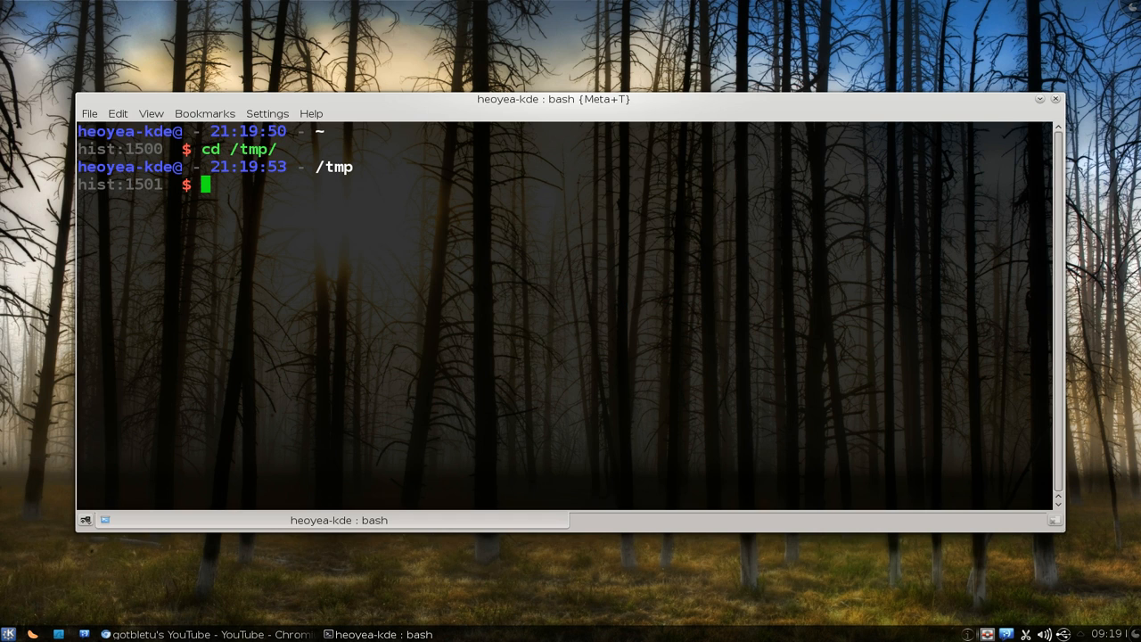
text(ls)
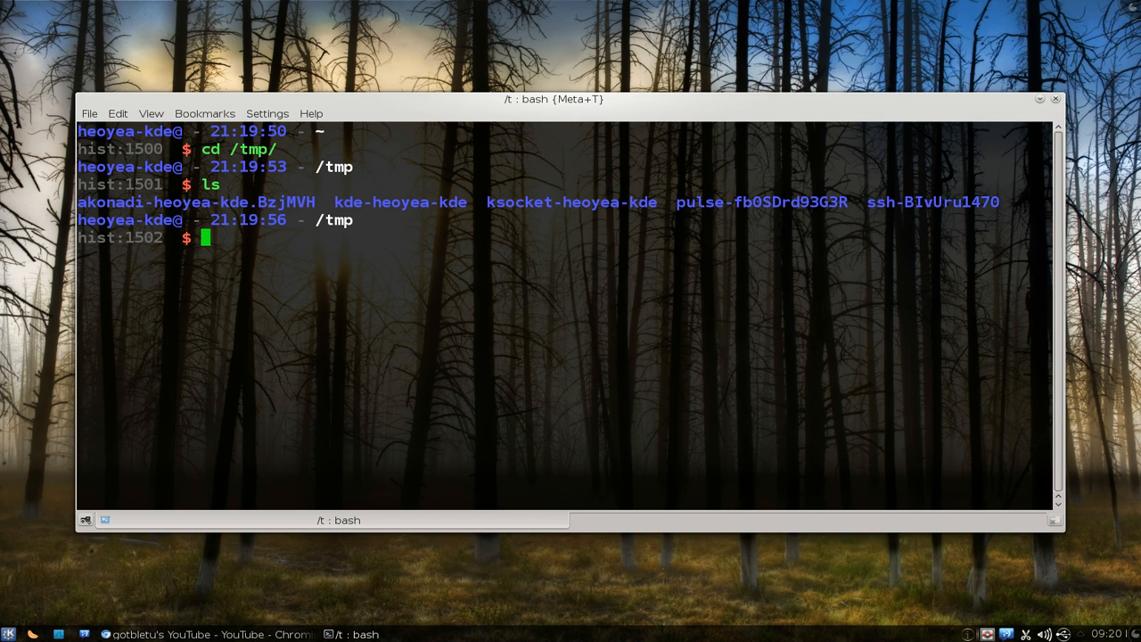
text(clive)
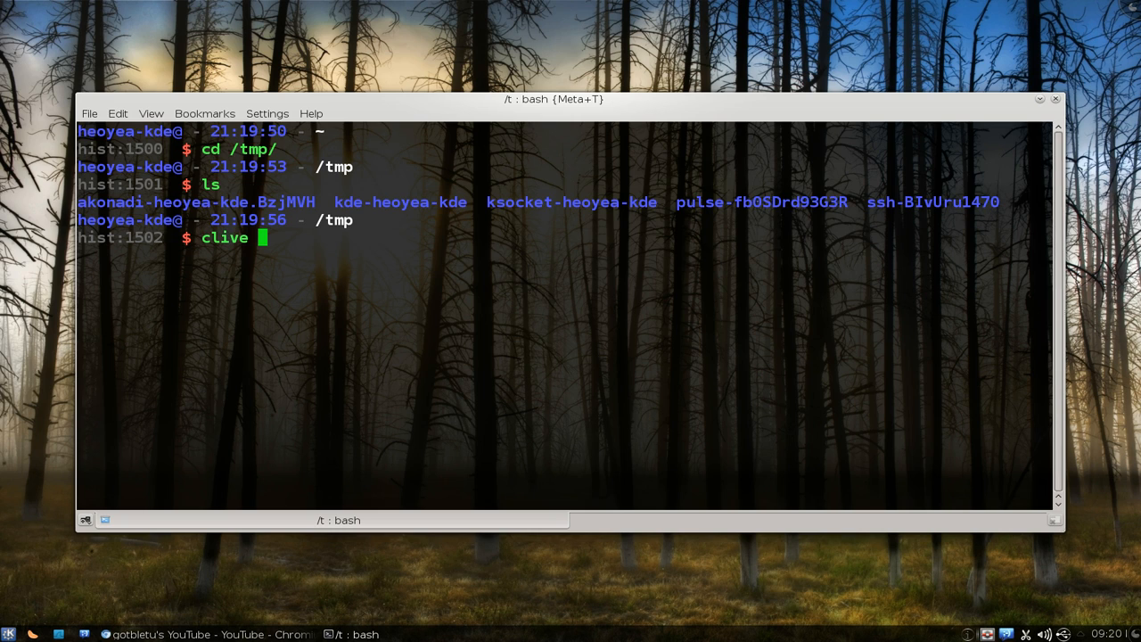
text(http://www.youtube.com/watch?v=kFAJ-XAF7oM&feature=feedu)
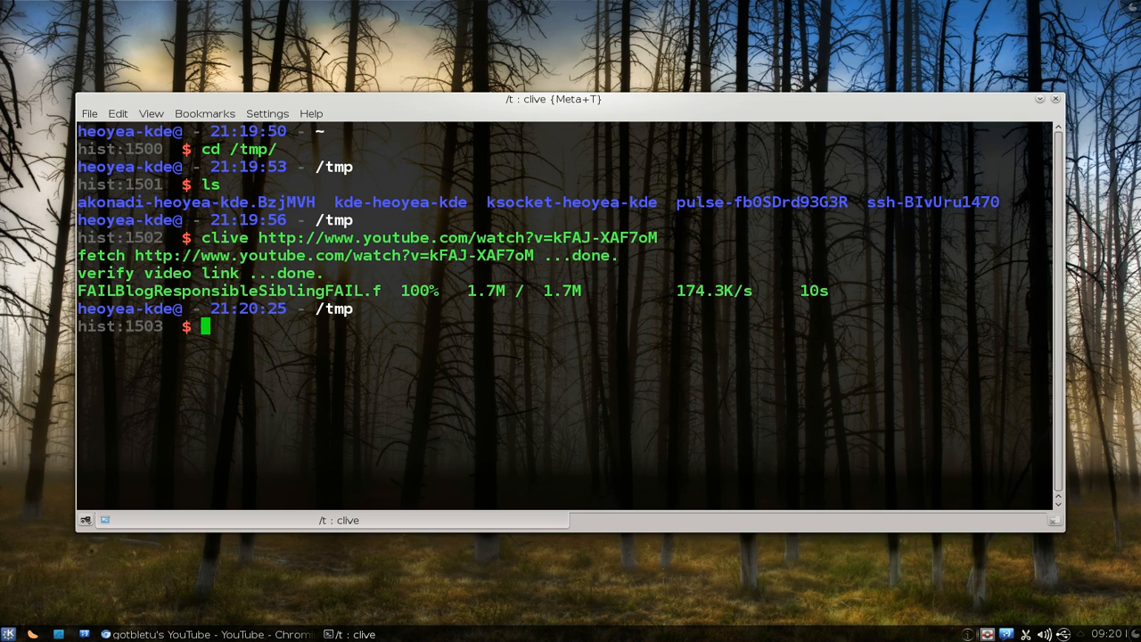
text(ls)
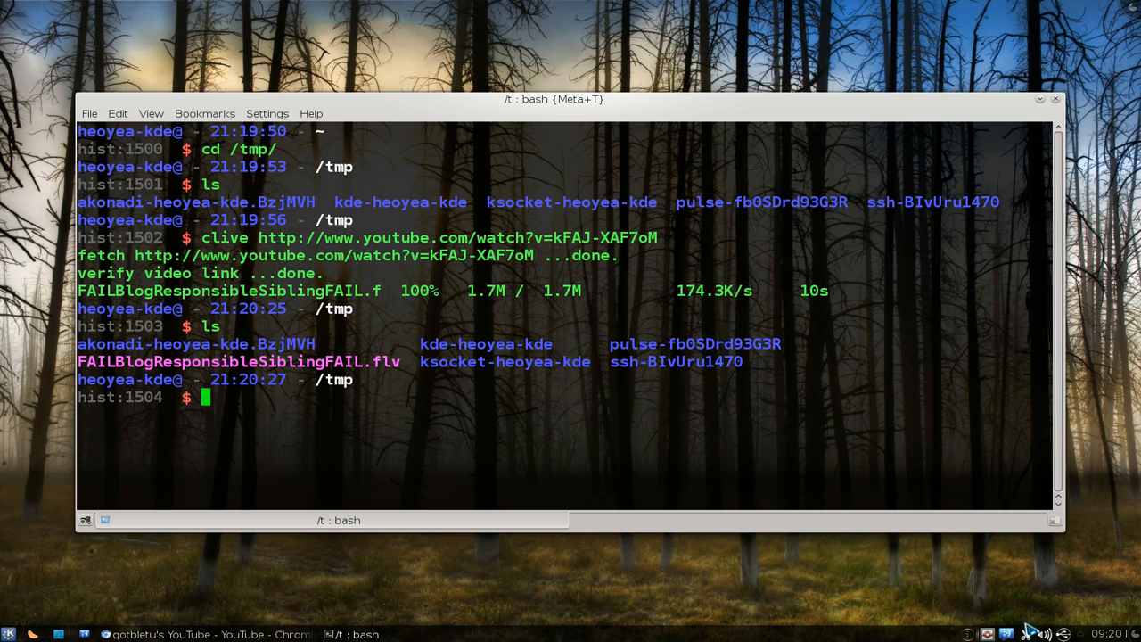
mouse_move(853, 385)
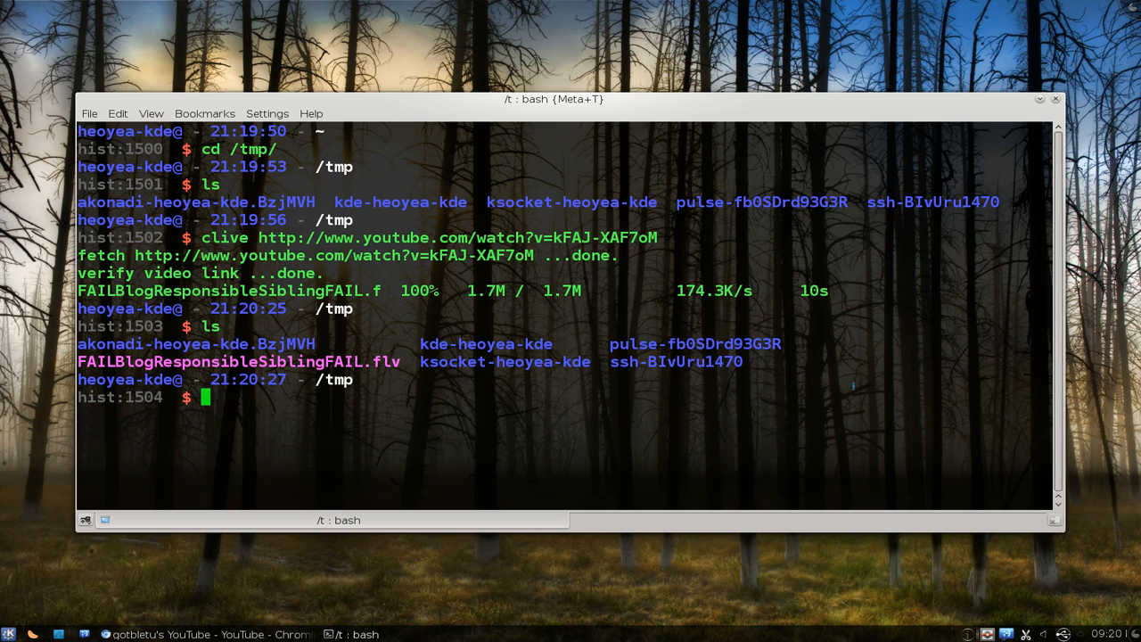
Play FAILBlogResponsibleSiblingFAIL.flv in VLC via xdg-open, then close the player
text(xdg)
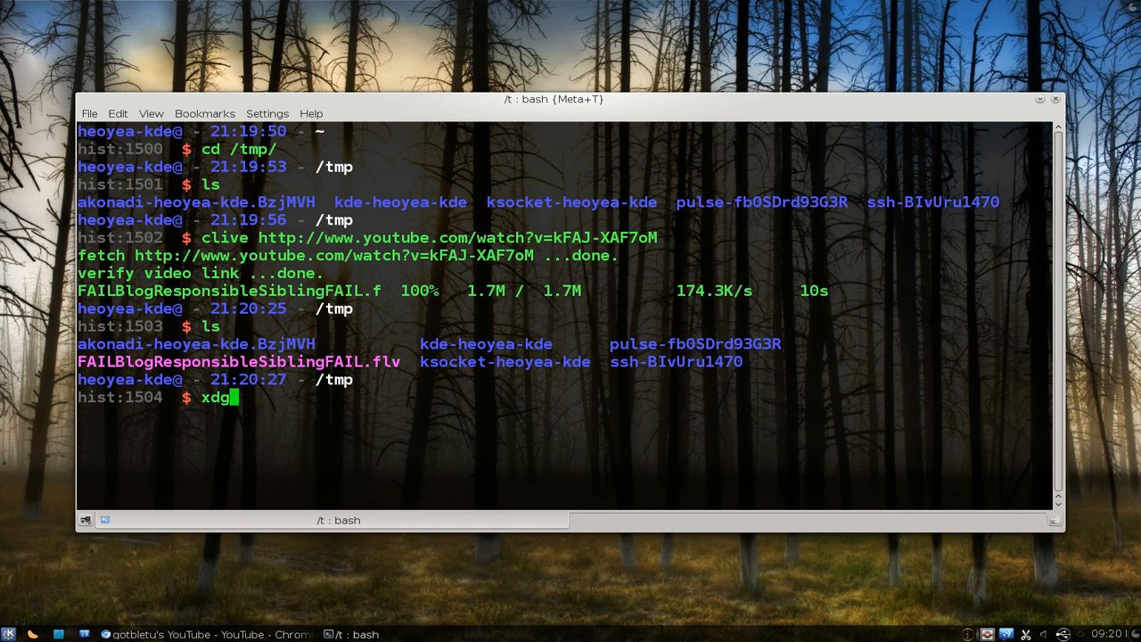
text(-desktop-ico)
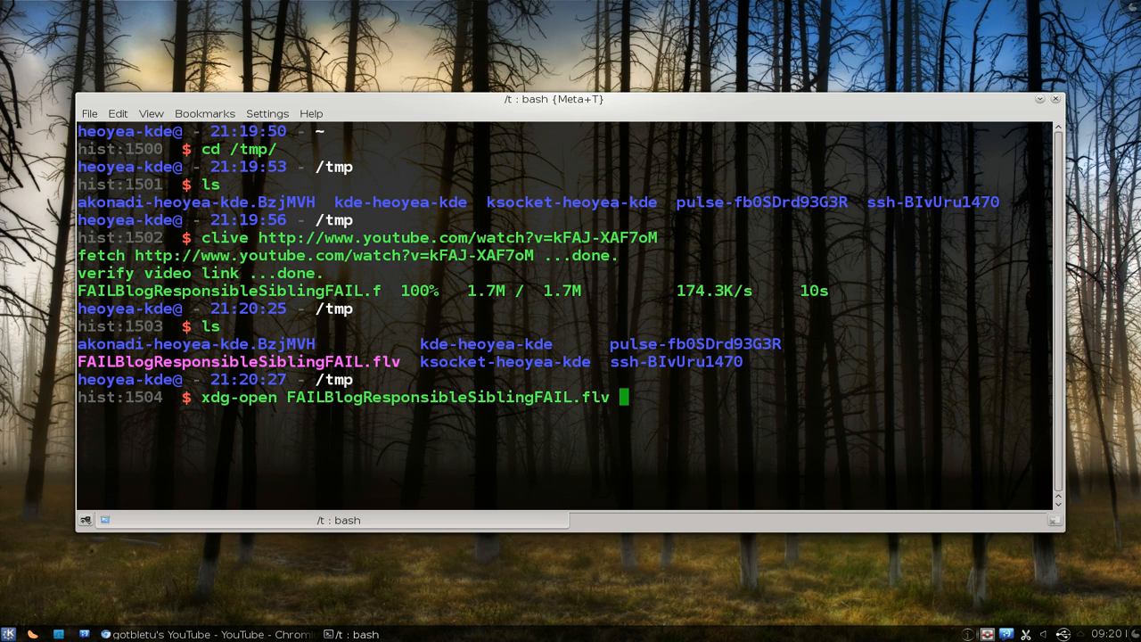
key(Return)
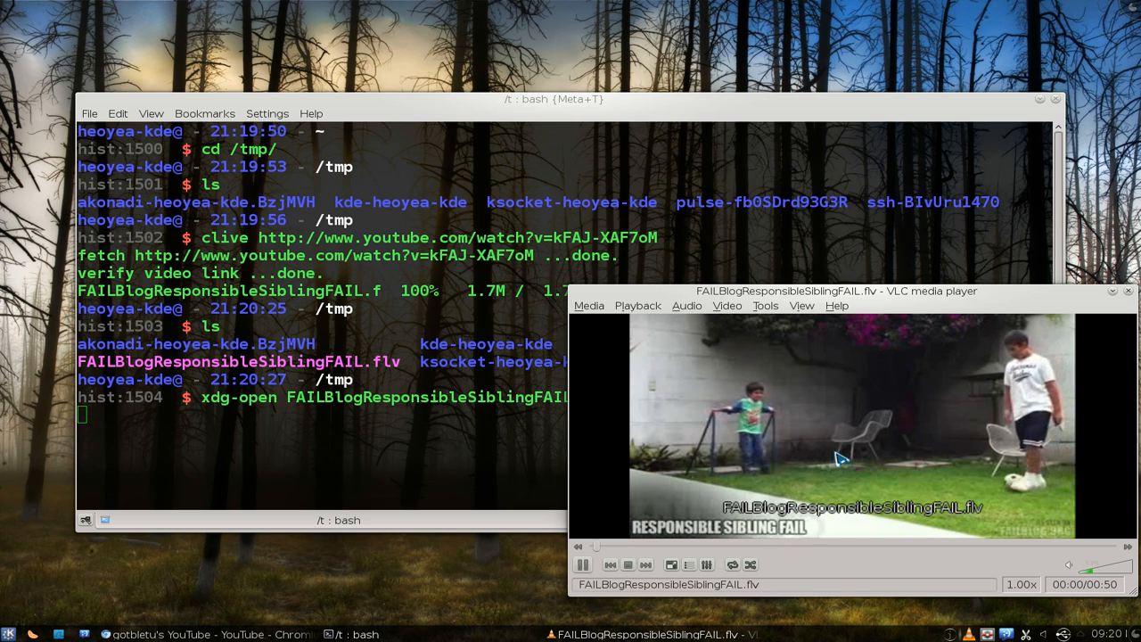
key(Return)
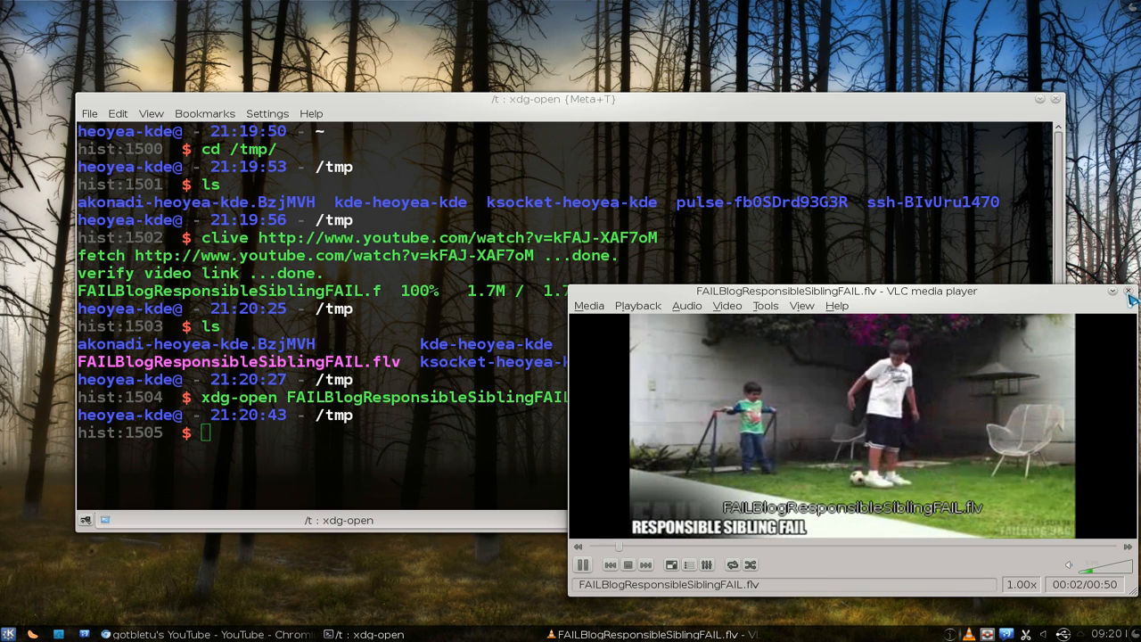
click(1127, 291)
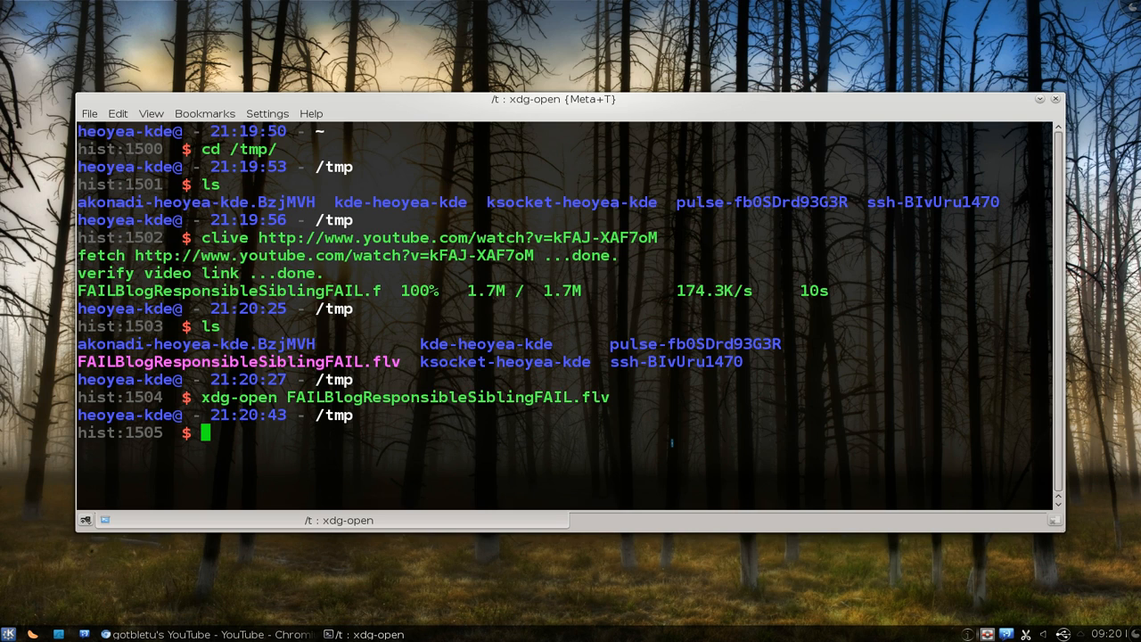
Re-fetch the same YouTube link into /tmp using cclive instead of clive
text(clive http://www.youtube.com/watch?v=kFAJ-XAF7oM)
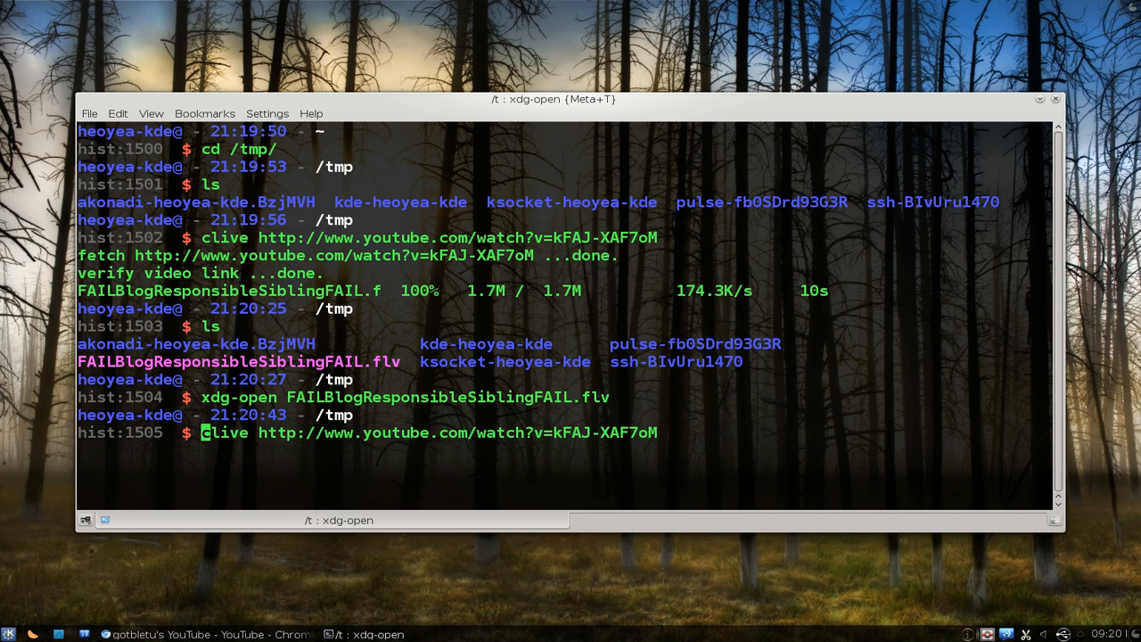
text(c)
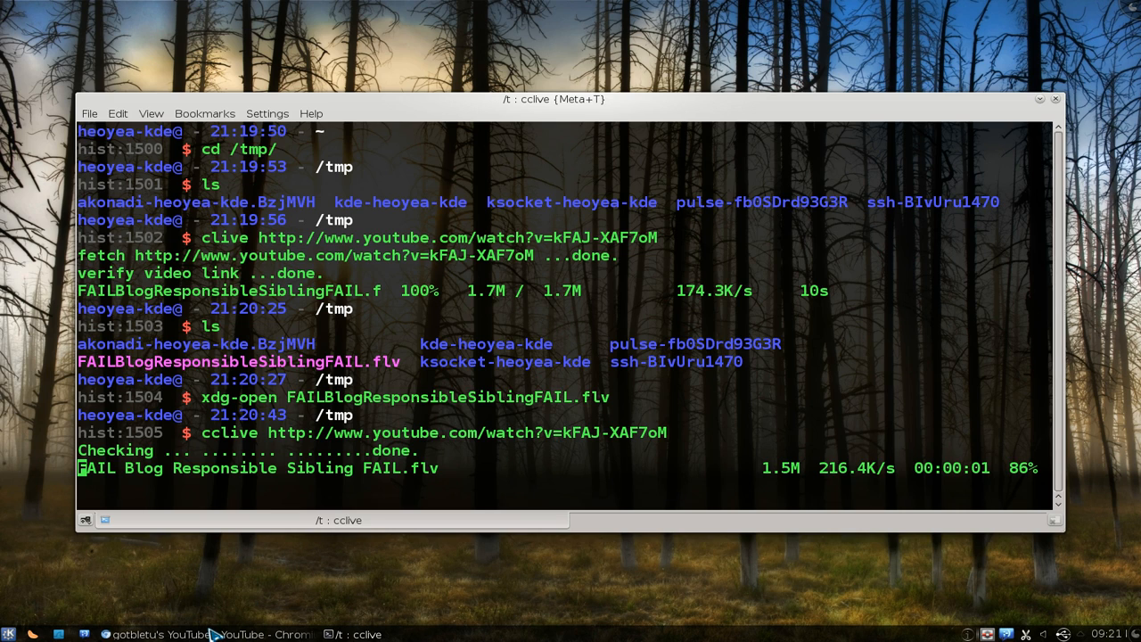
Switch from the terminal back to the YouTube subscriptions page in Chromium
click(161, 635)
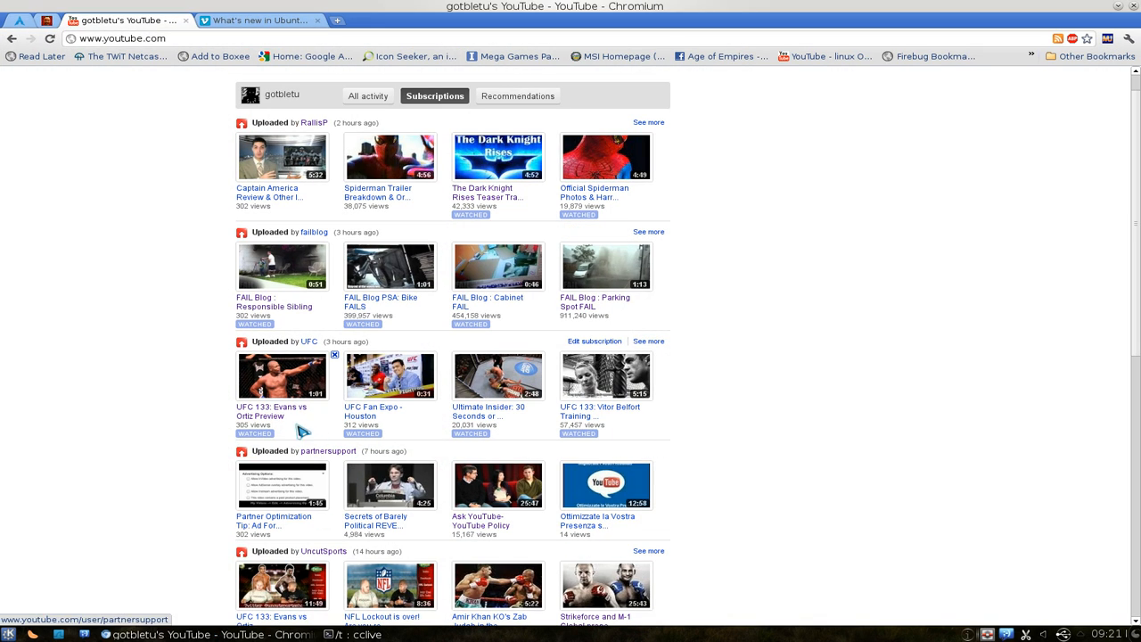
mouse_move(271, 411)
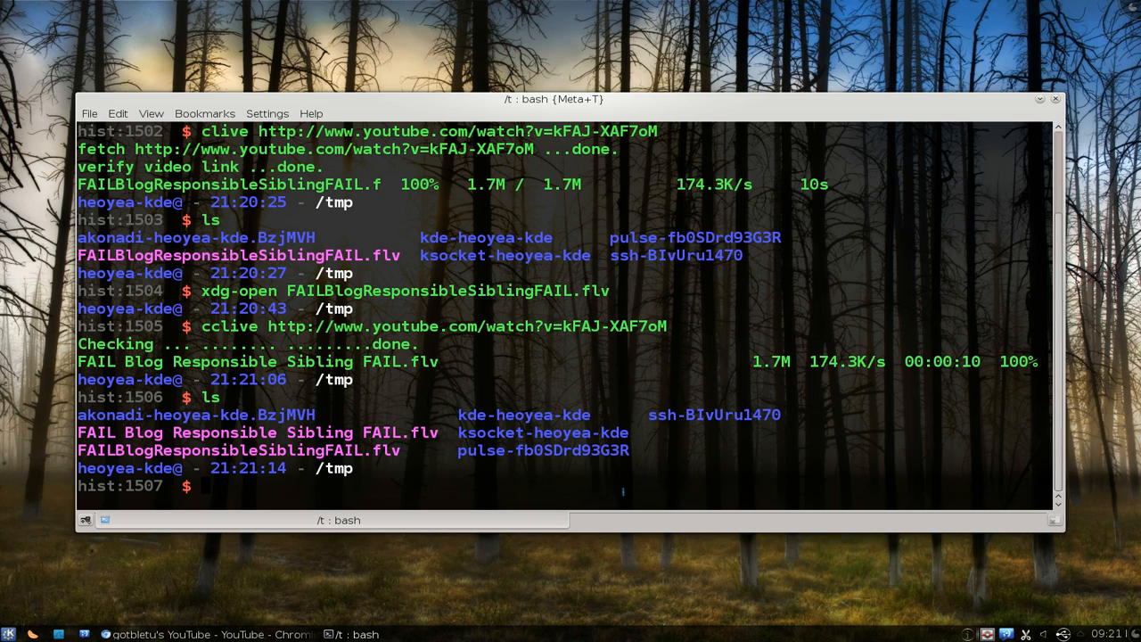
Download the UFC 133 Evans vs Ortiz preview with clive -f best, the stray & removed from the URL
text(clear)
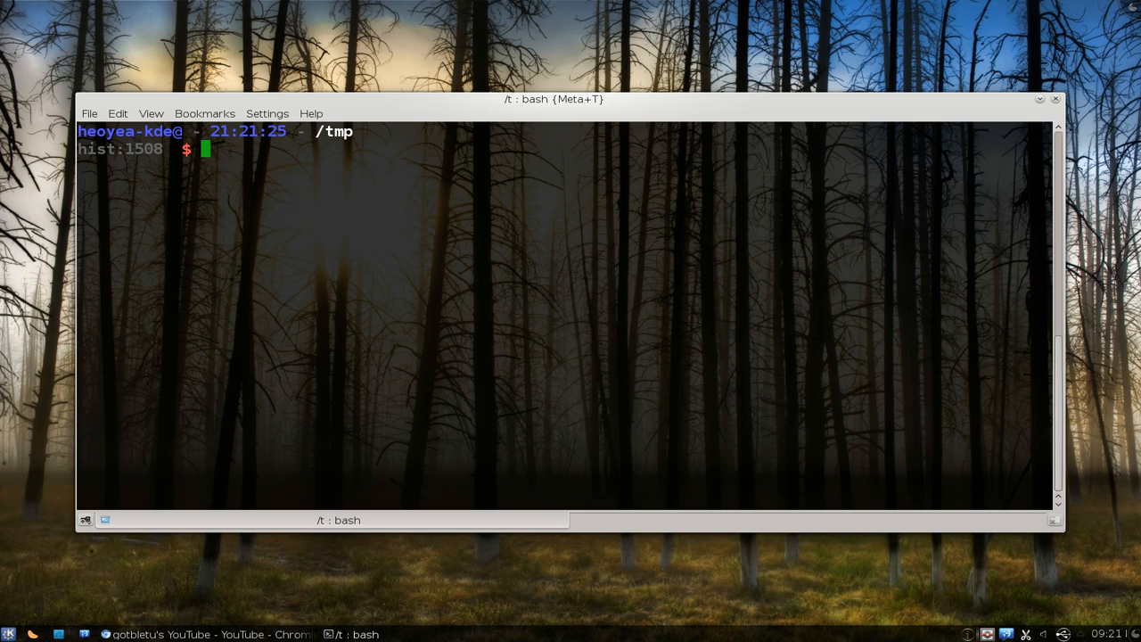
text(clive -)
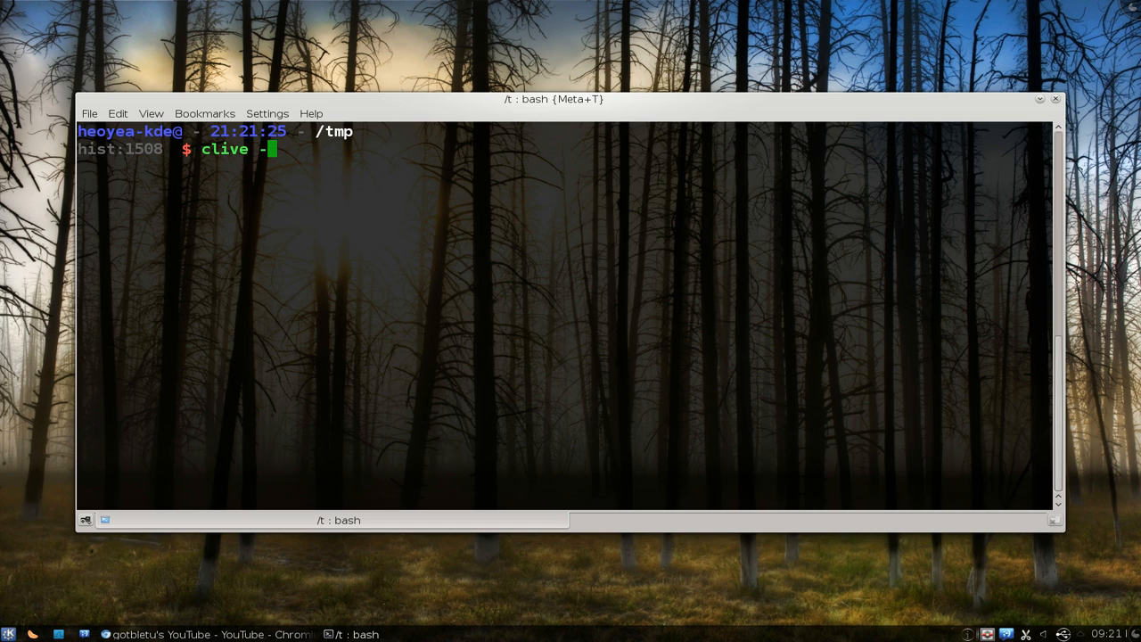
text(f)
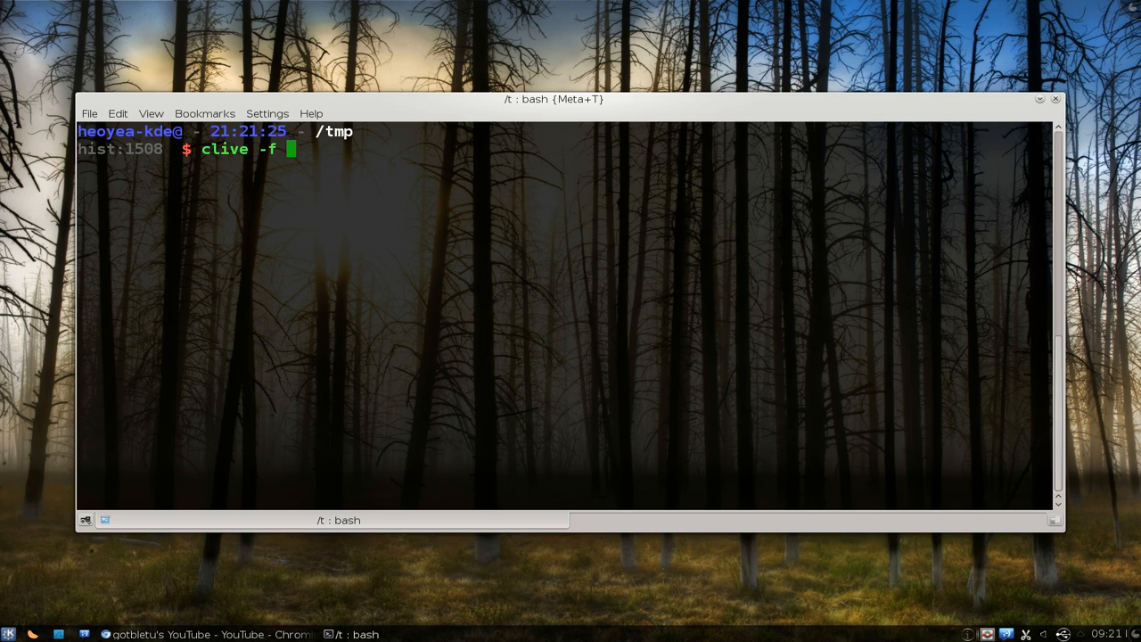
text(best)
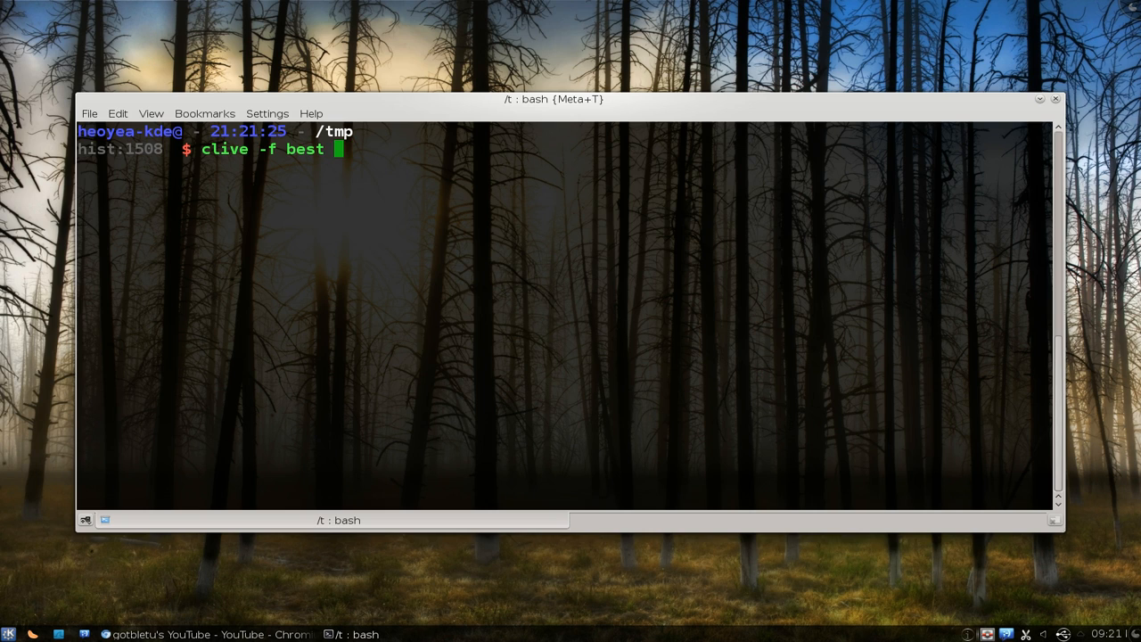
text(http://www.youtube.com/watch?v=PE753AMQgsc&)
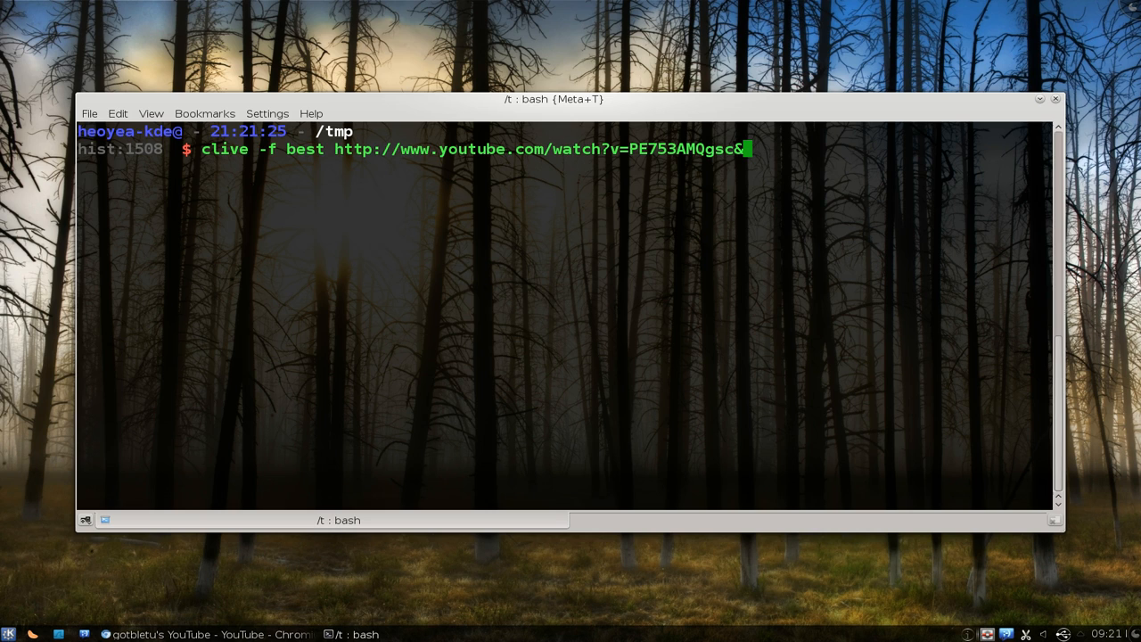
key(BackSpace)
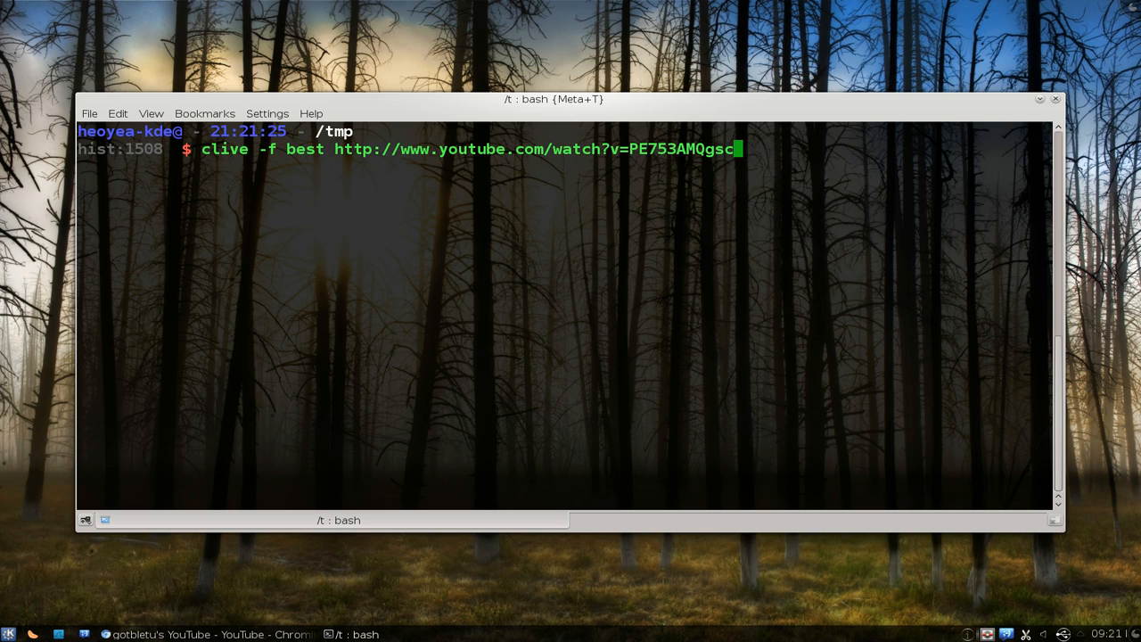
key(Return)
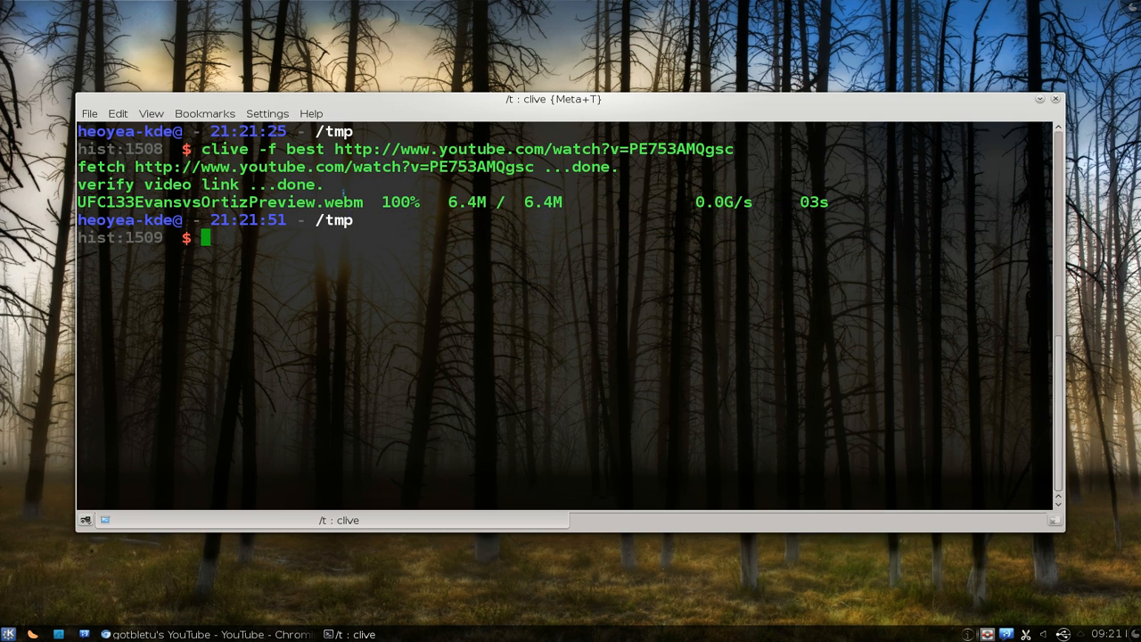
Bring the YouTube feed back up and recall the previous command
double_click(221, 202)
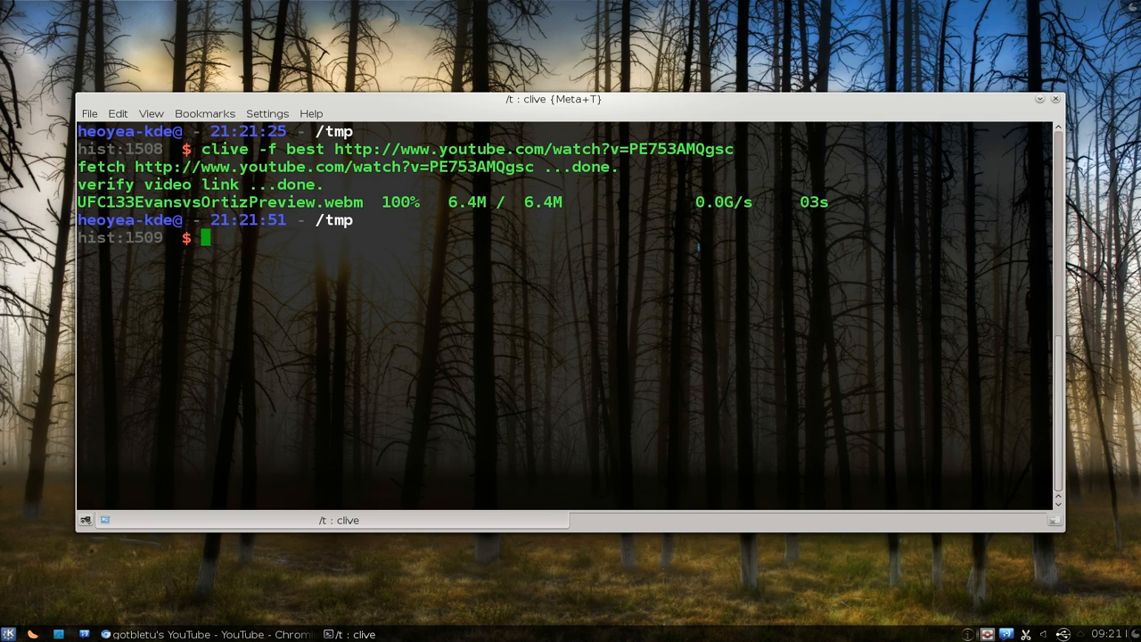
key(Up)
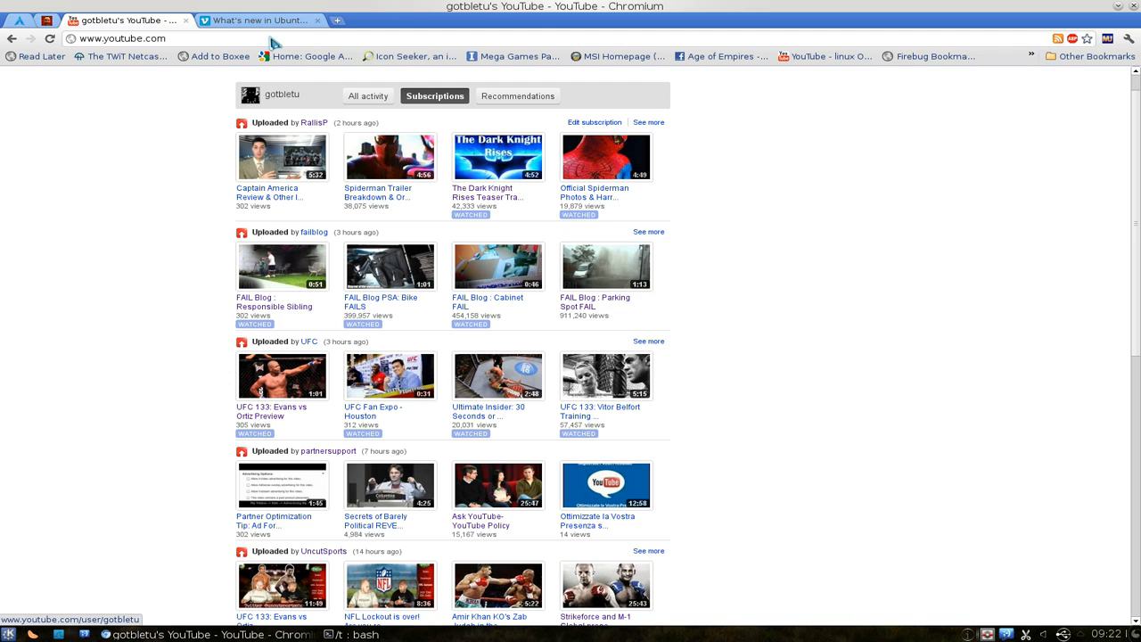
View the Vimeo "What's new in Ubuntu 11.04?" page, then return to the terminal
click(259, 19)
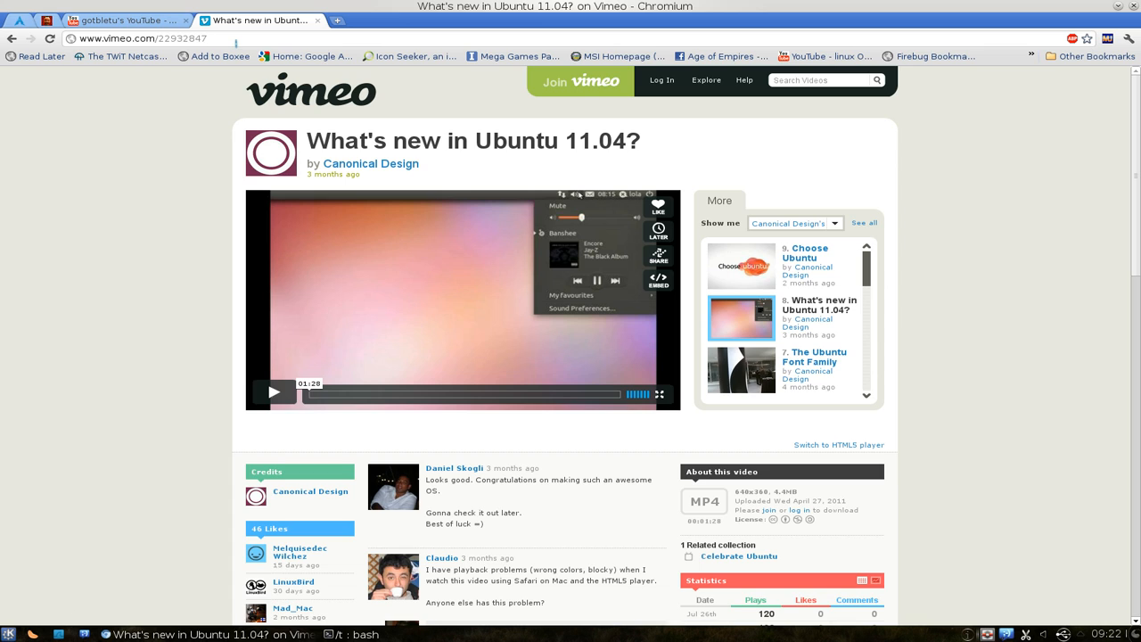
click(142, 39)
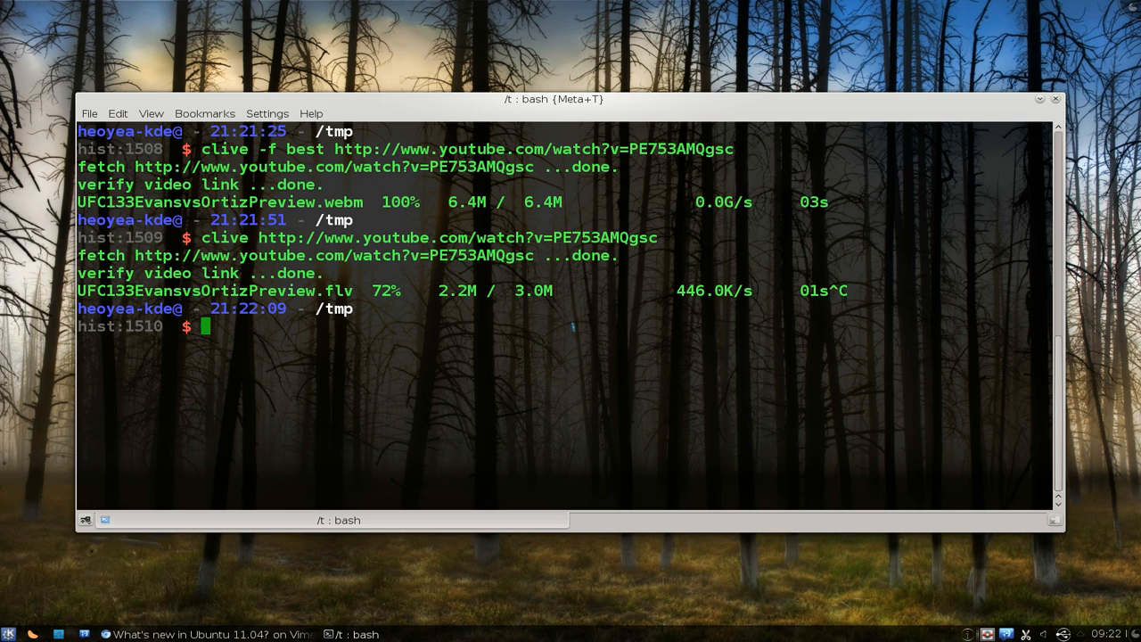
mouse_move(569, 389)
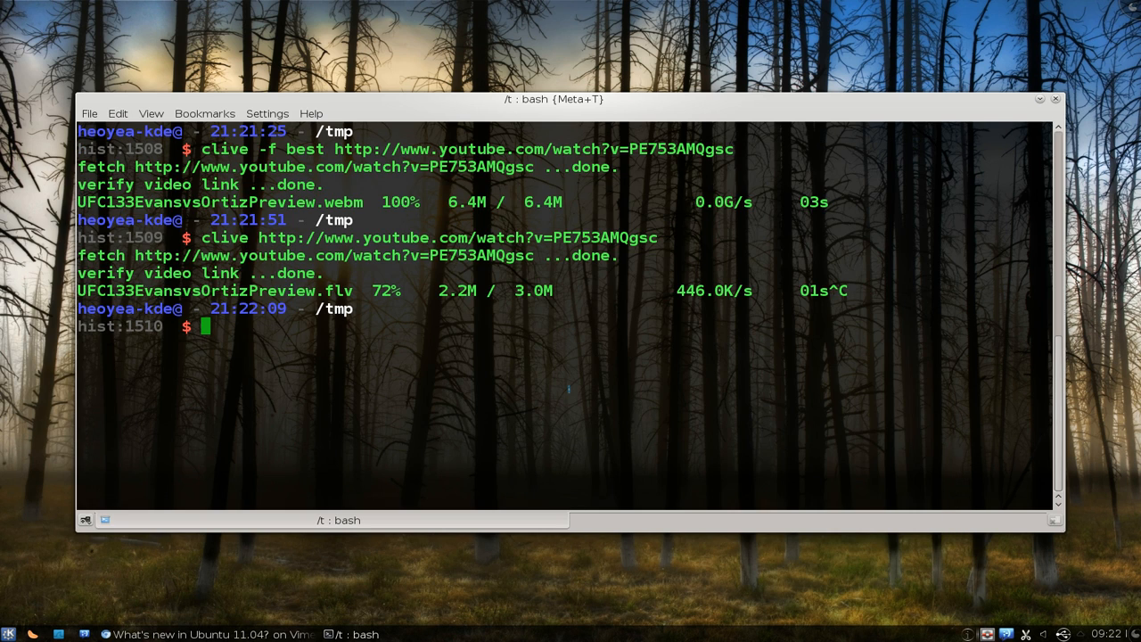
text(clive)
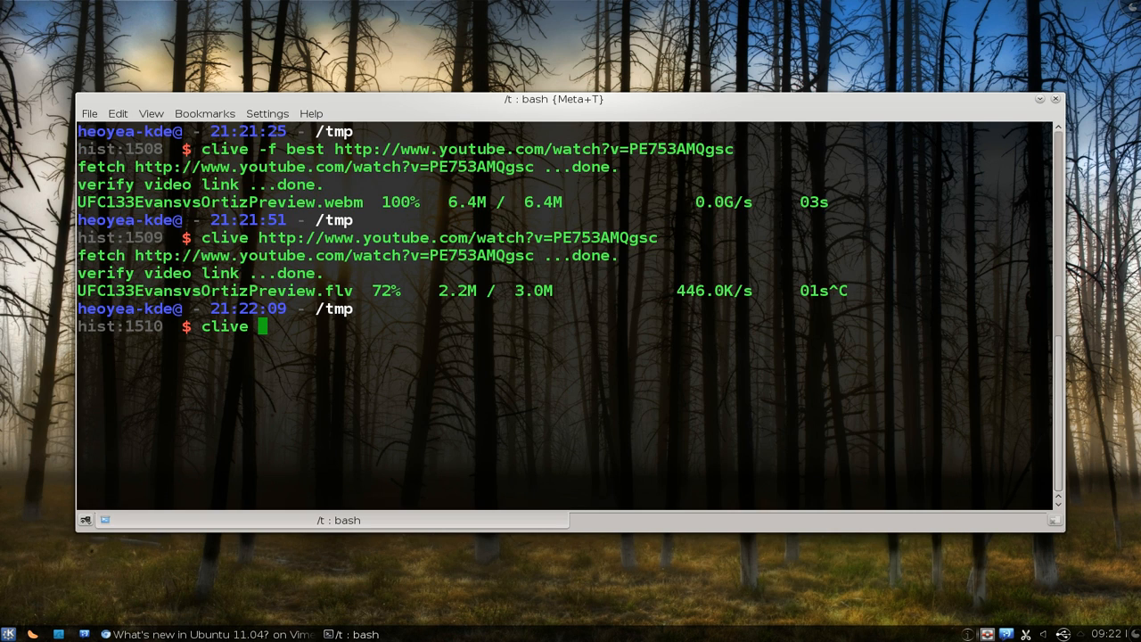
text(http://www.vimeo.com/22932847)
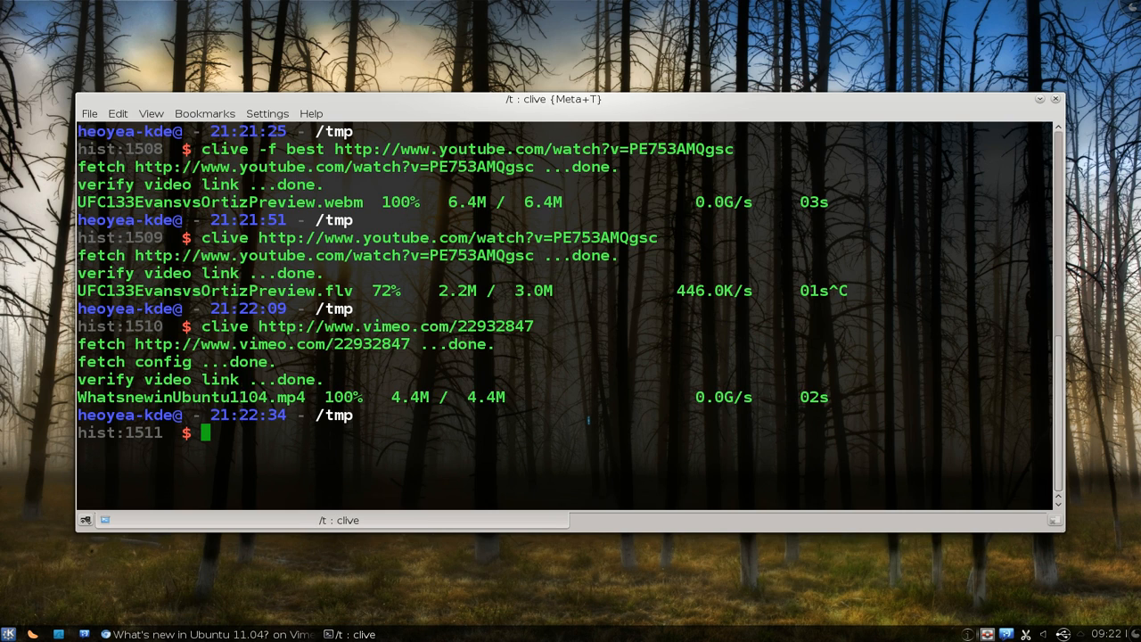
text(c)
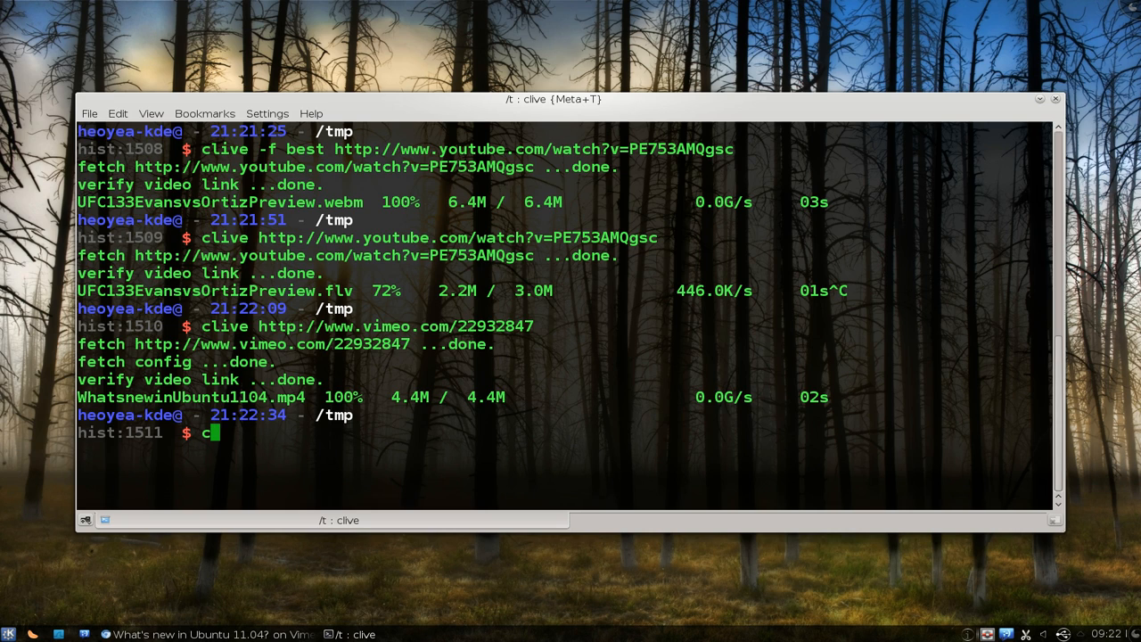
text(clive)
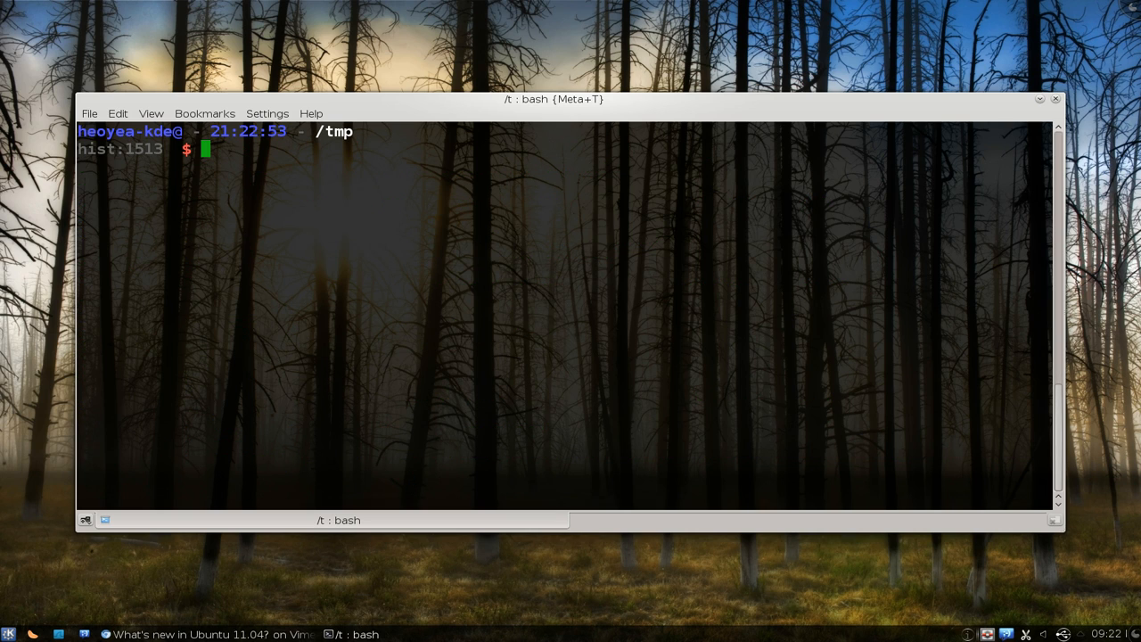
mouse_move(624, 378)
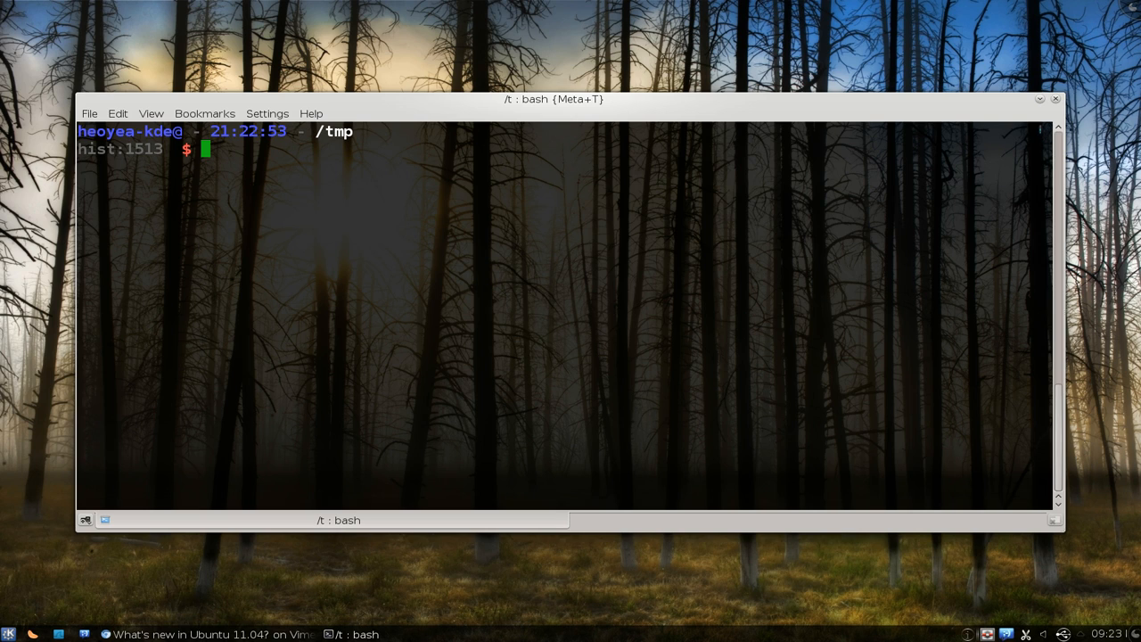
mouse_move(1043, 107)
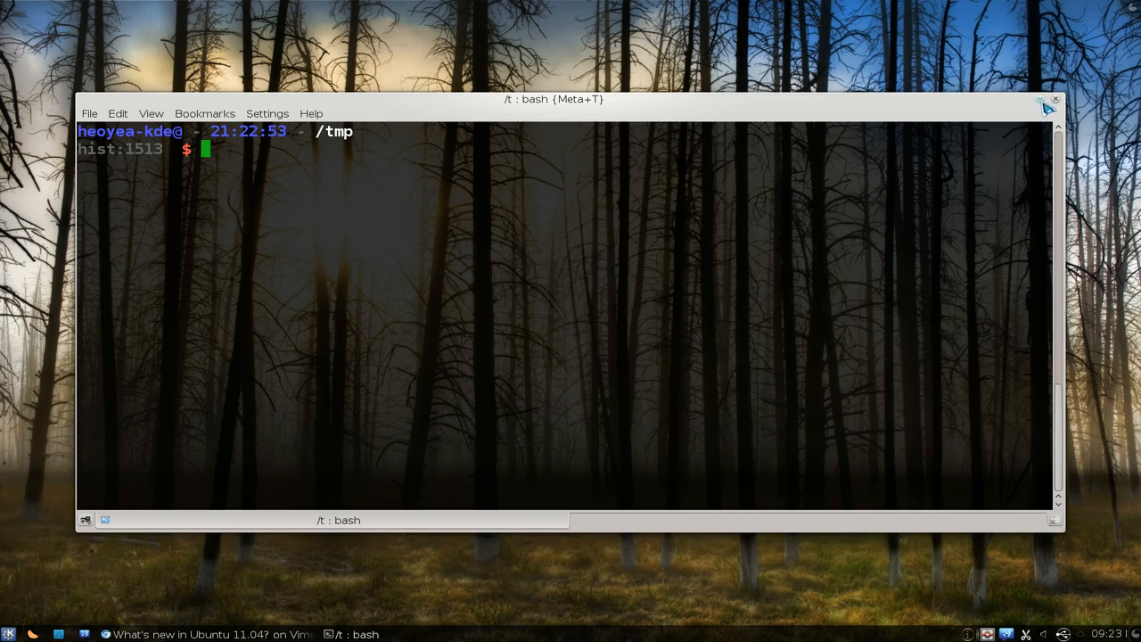